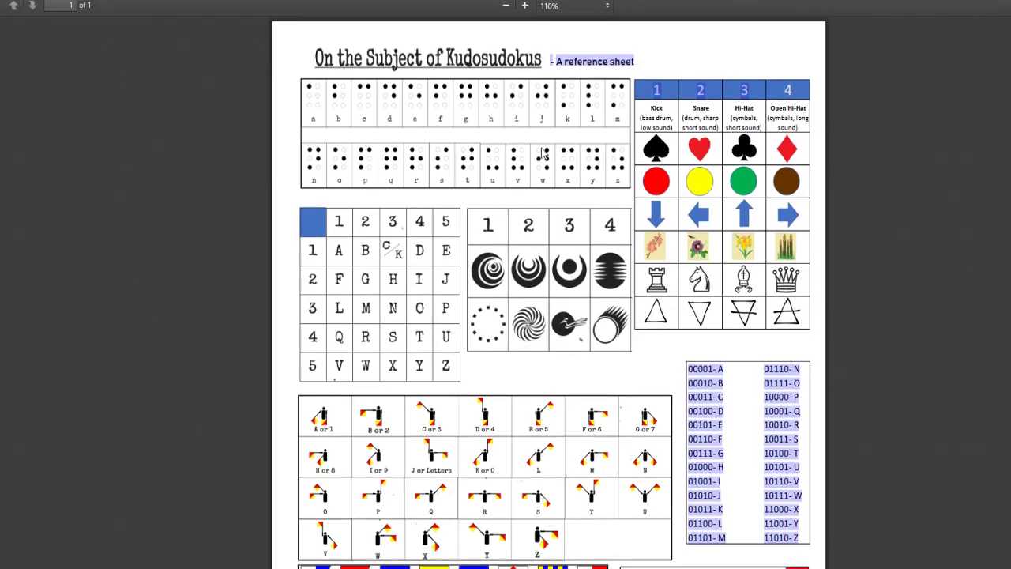
- Review the manual's opening lines about the 4 by 4 grid
scroll(down, 3)
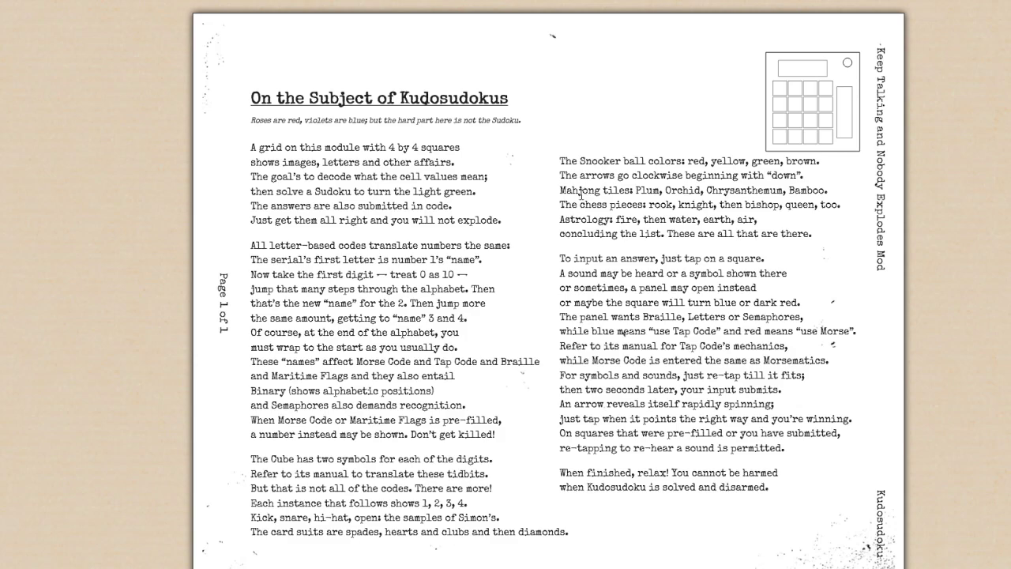
drag(251, 148, 466, 193)
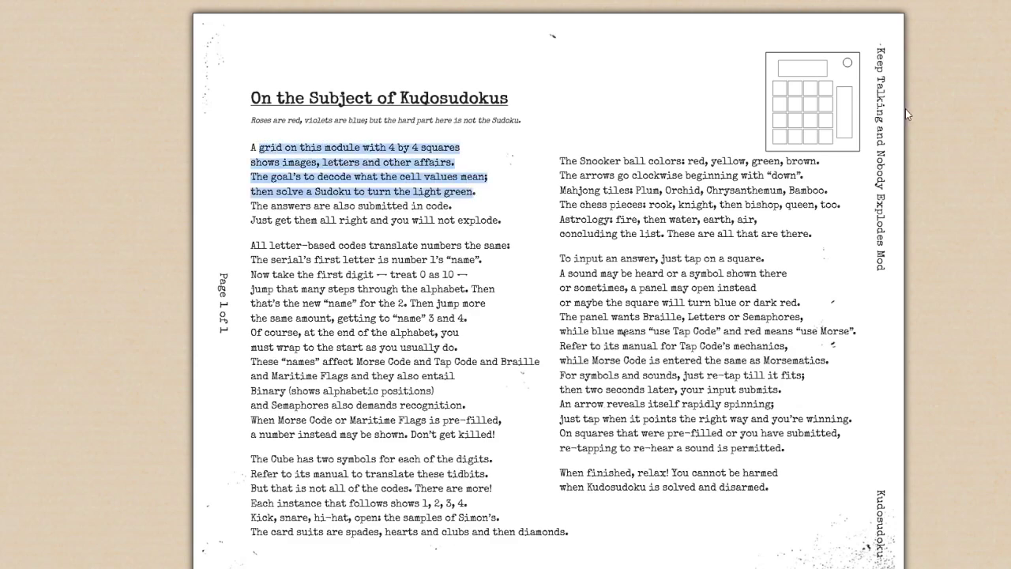
click(786, 94)
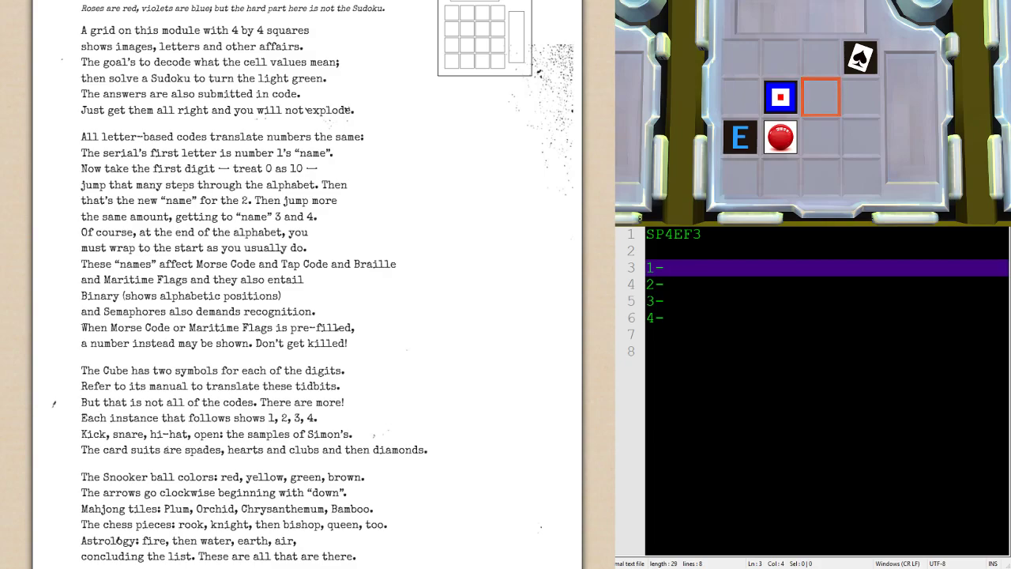
scroll(down, 3)
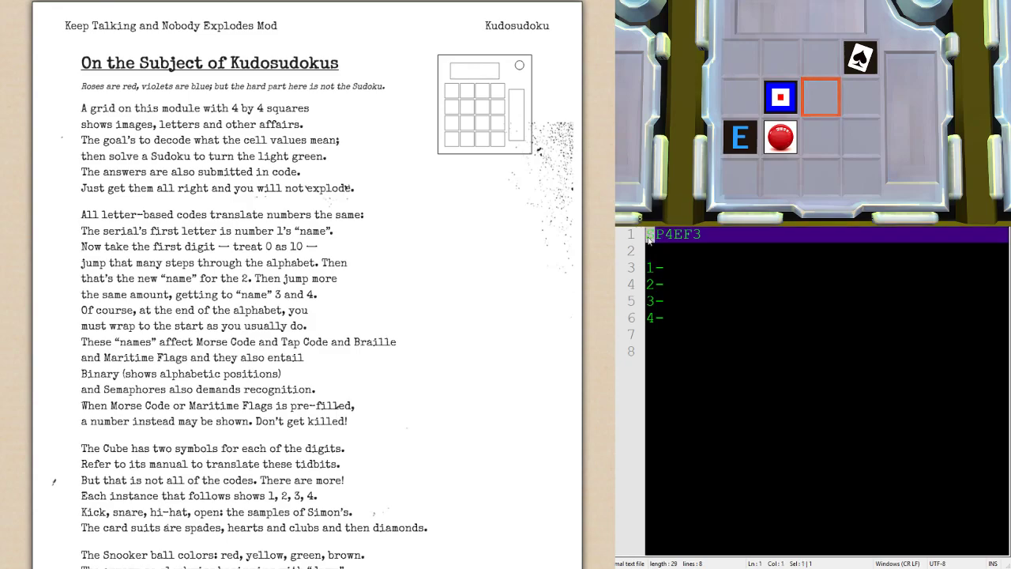
- Enter S, W, A and E next to entries 1 to 4 in the notes
text(S)
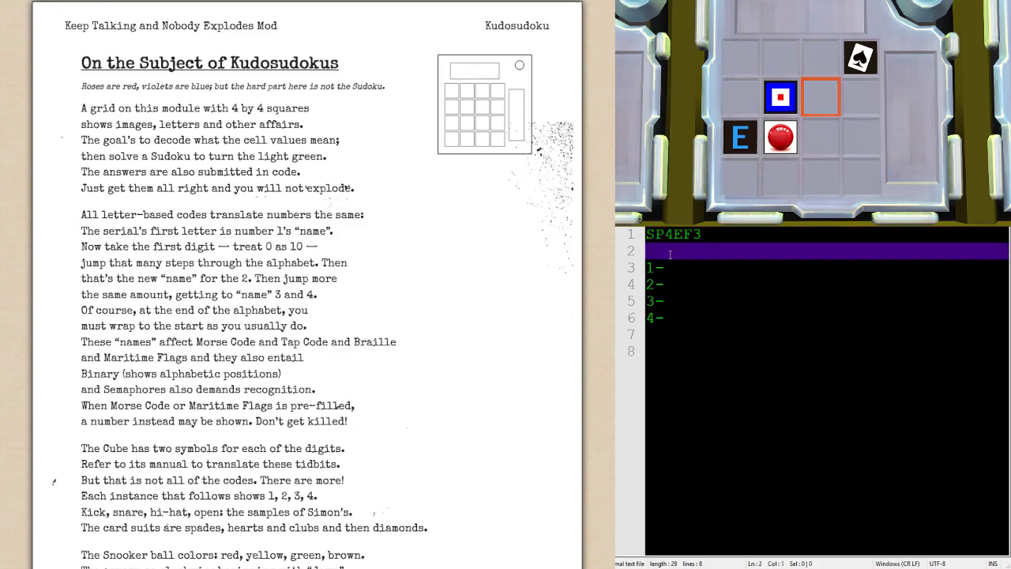
text(S)
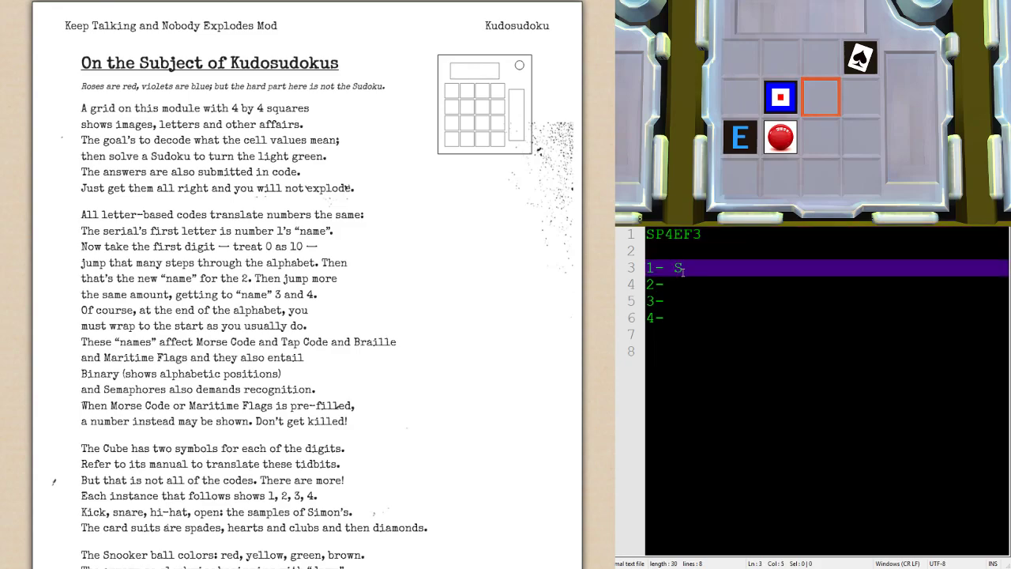
key(BackSpace)
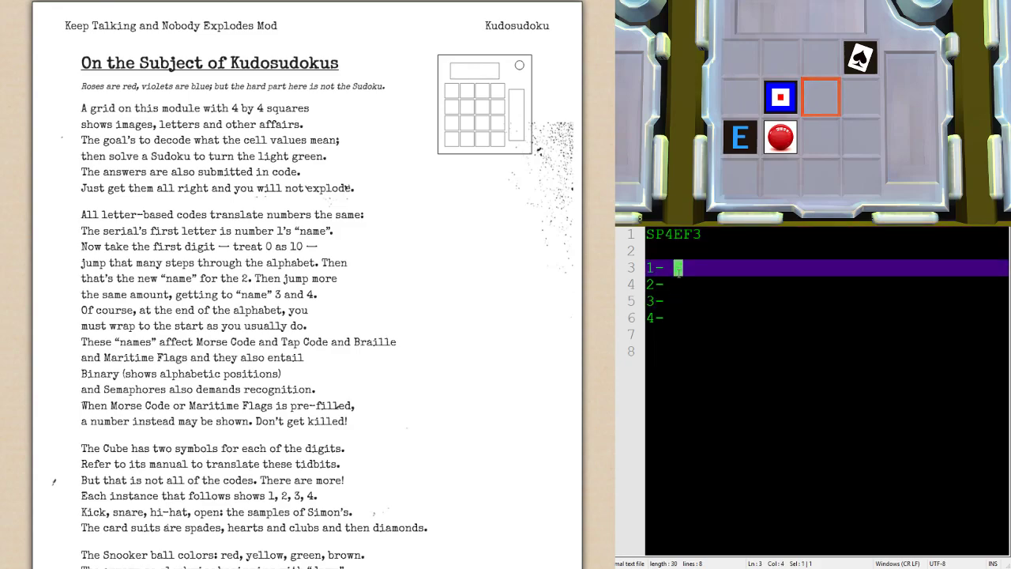
text(S)
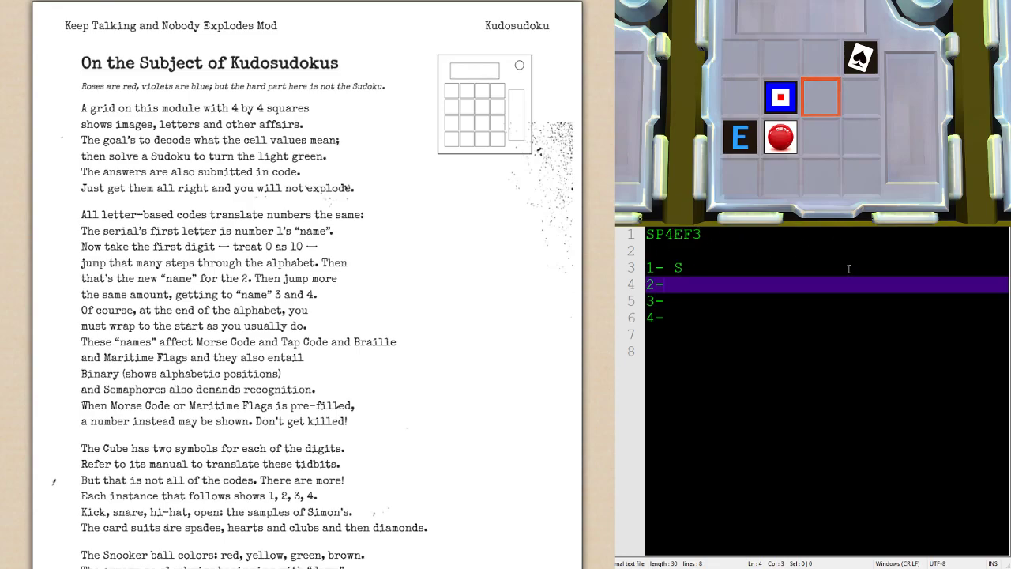
mouse_move(704, 307)
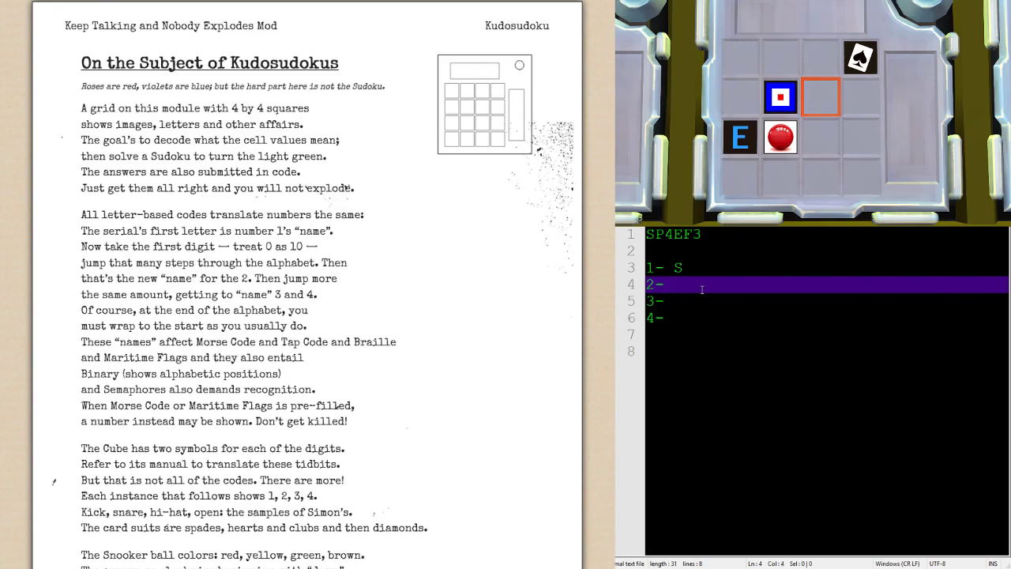
text(W)
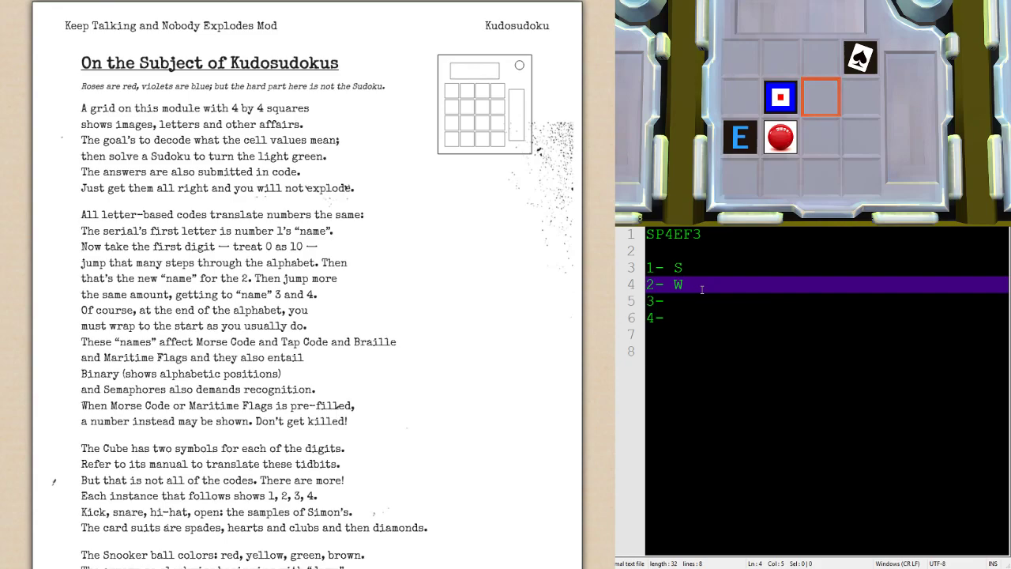
text(A)
click(827, 317)
text( E)
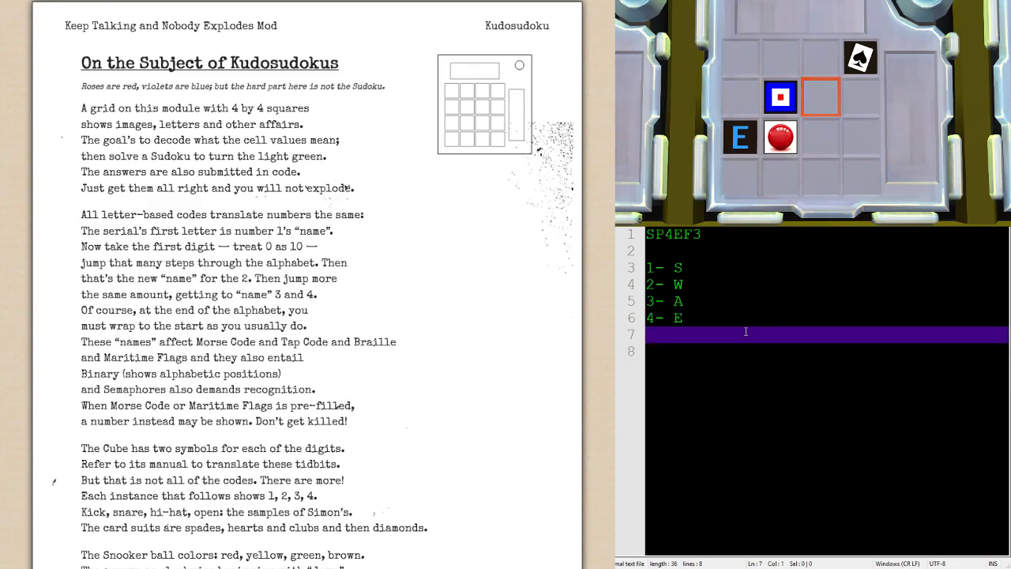
key(enter)
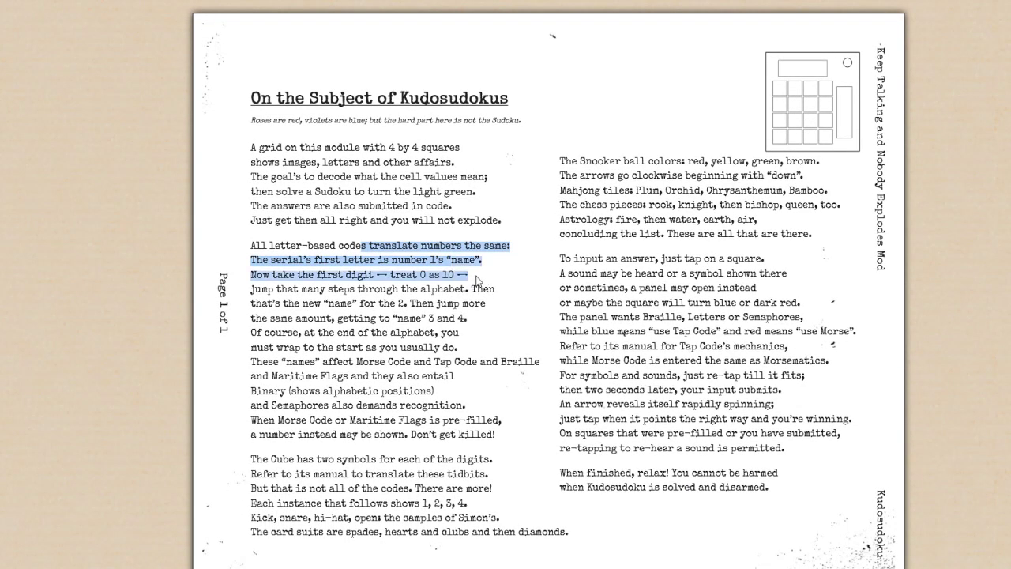
drag(363, 245, 462, 275)
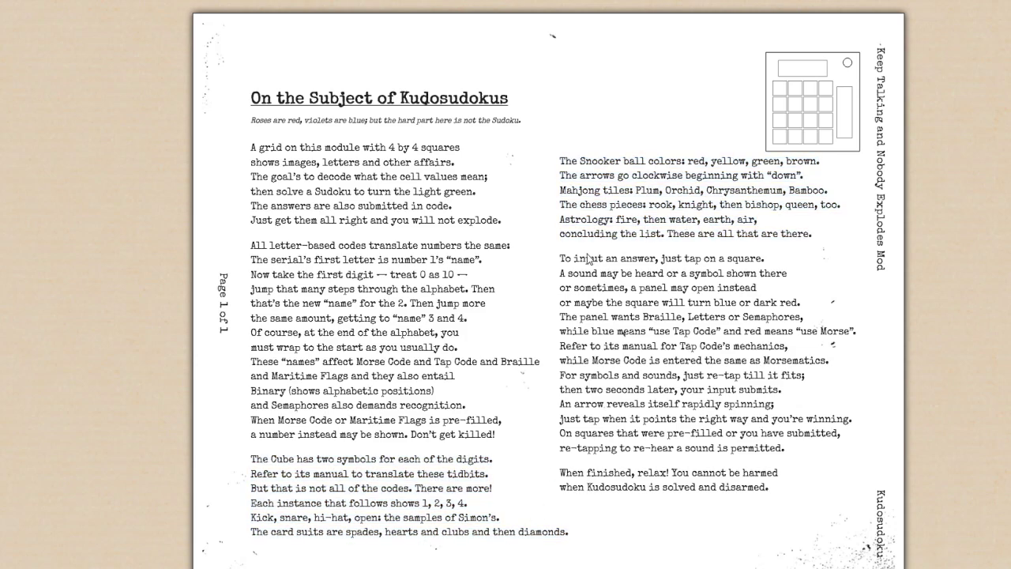
drag(559, 259, 764, 448)
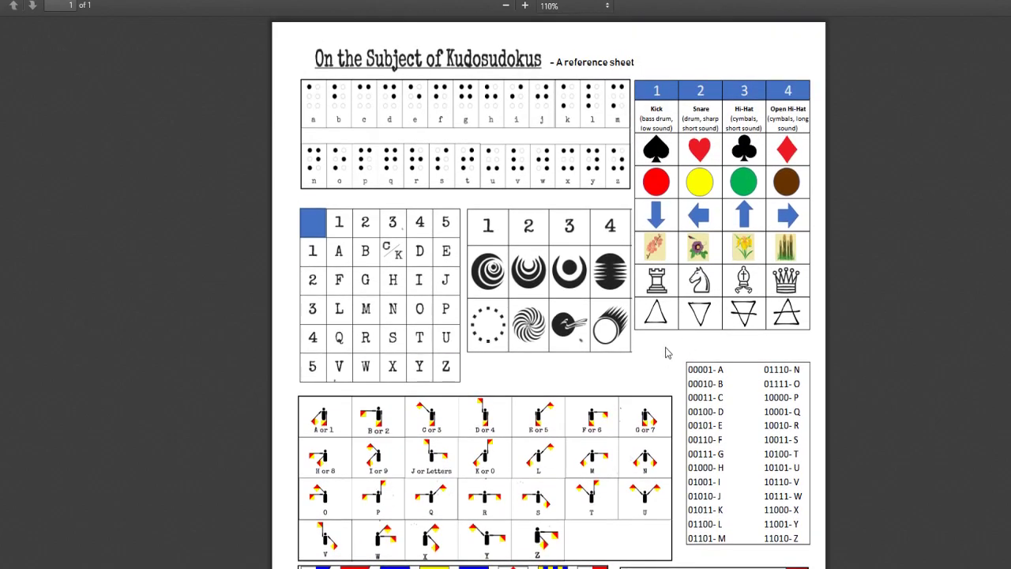
mouse_move(630, 391)
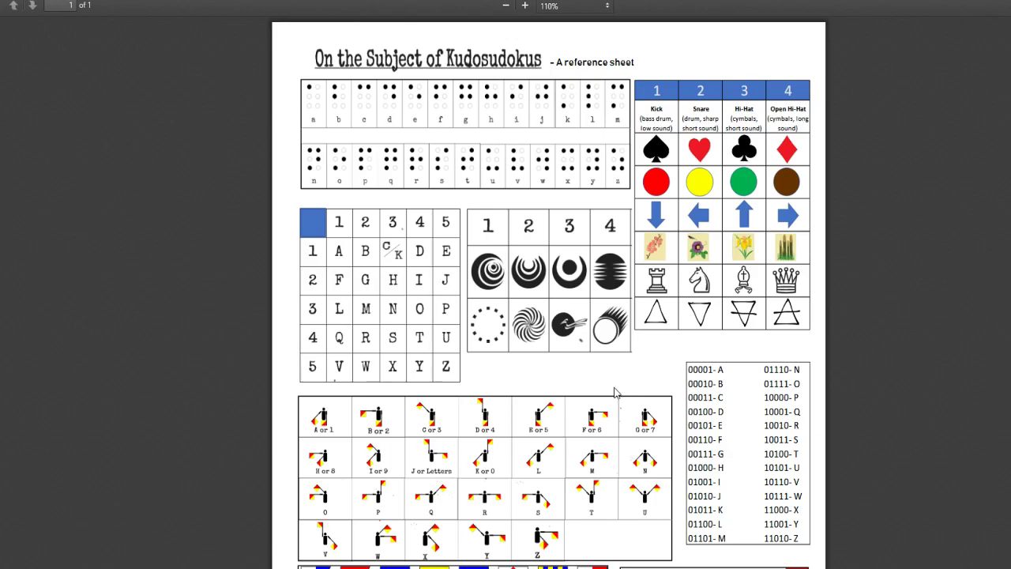
scroll(down, 3)
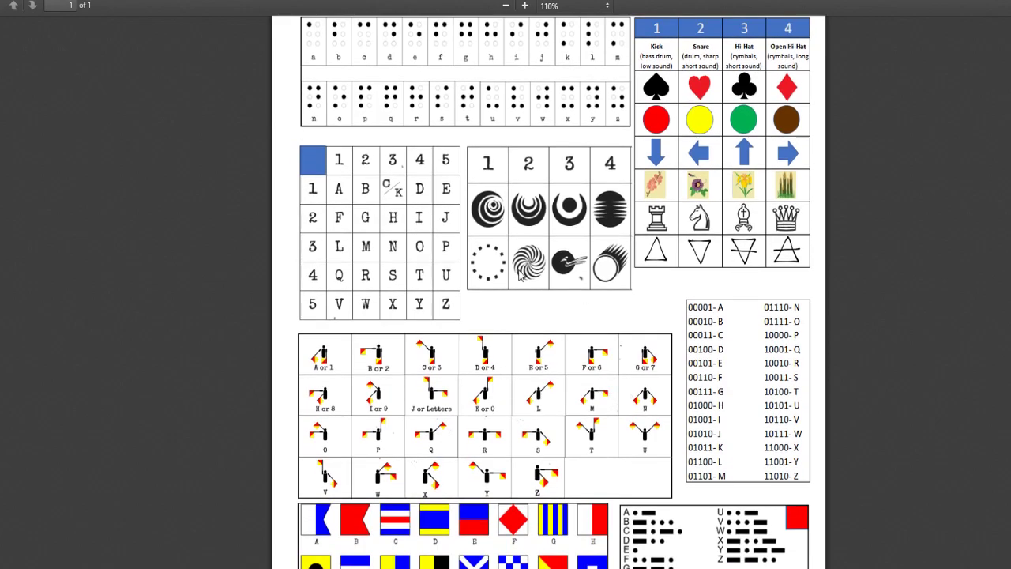
mouse_move(520, 166)
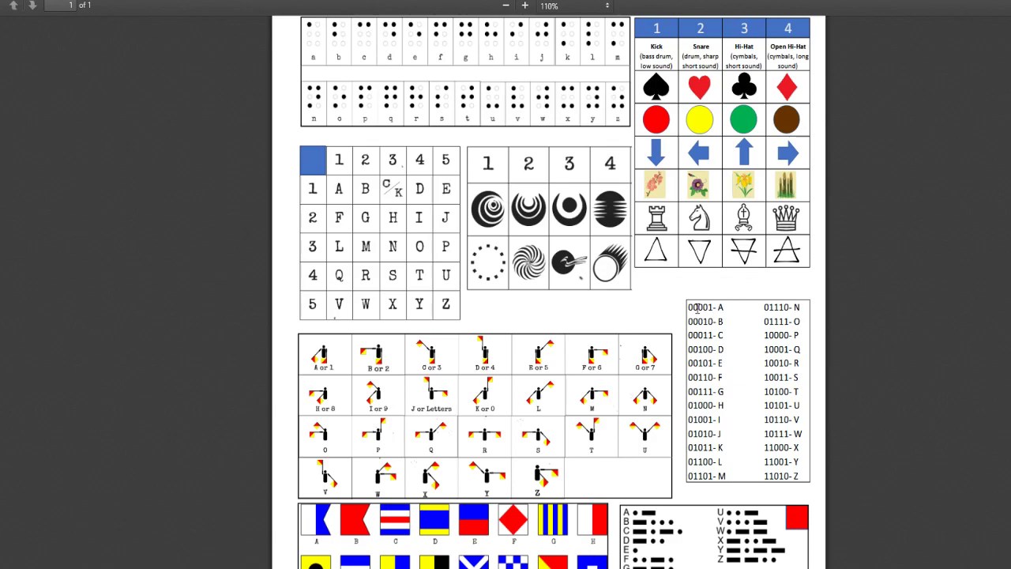
scroll(down, 3)
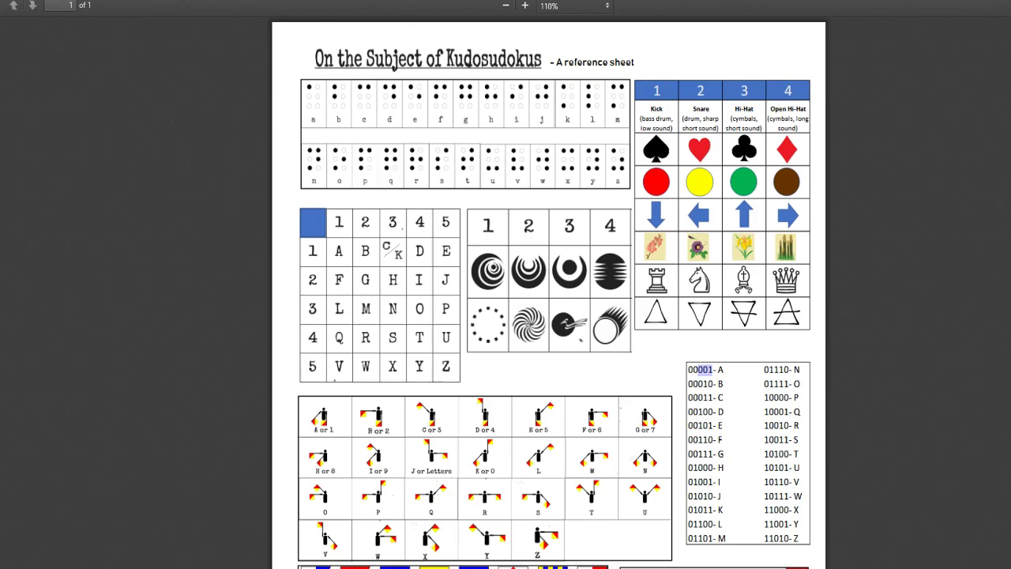
scroll(down, 3)
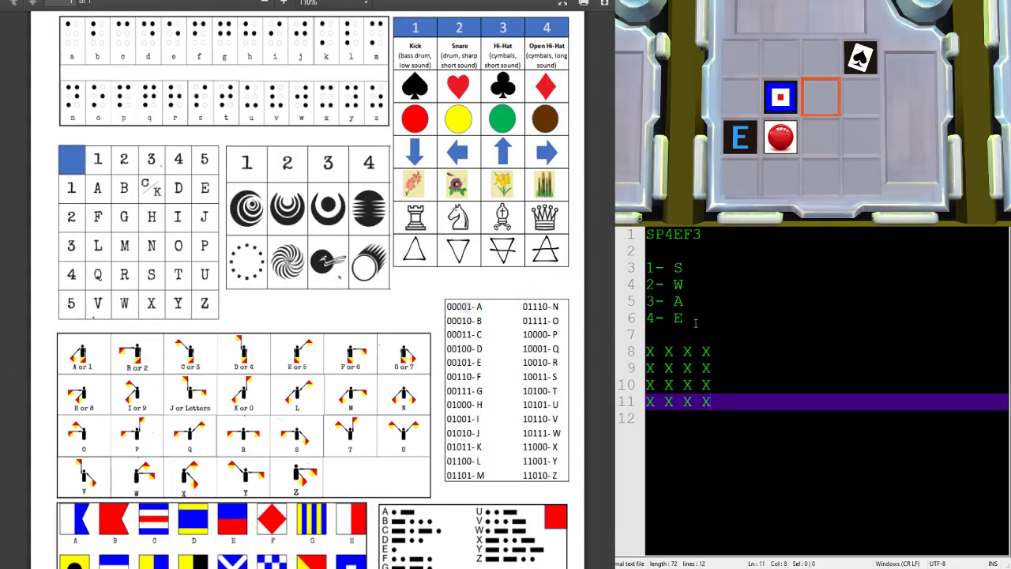
- Check the 1–4 letter lines and pick out code 00001 in the binary table
click(678, 284)
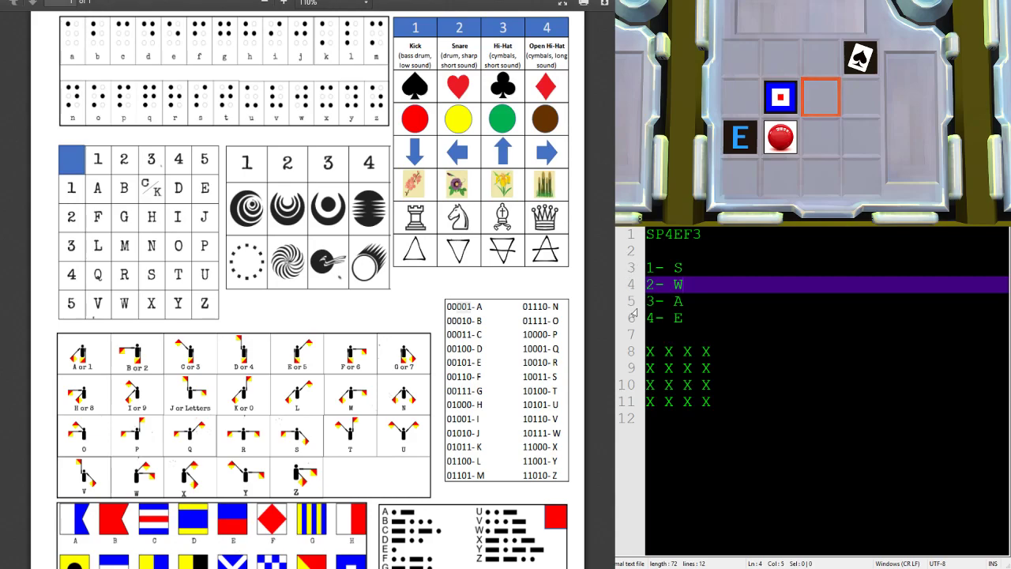
click(694, 385)
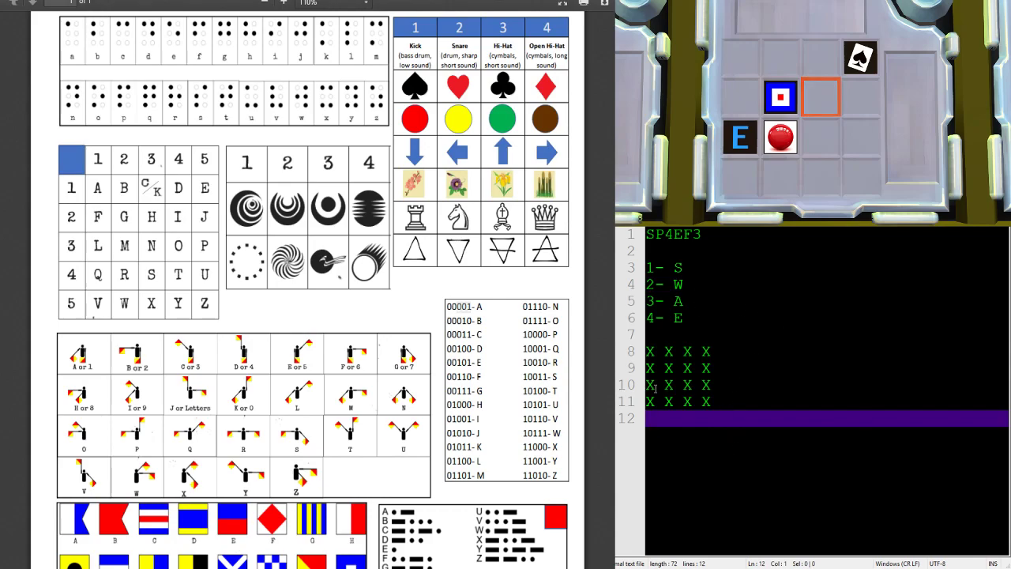
double_click(463, 306)
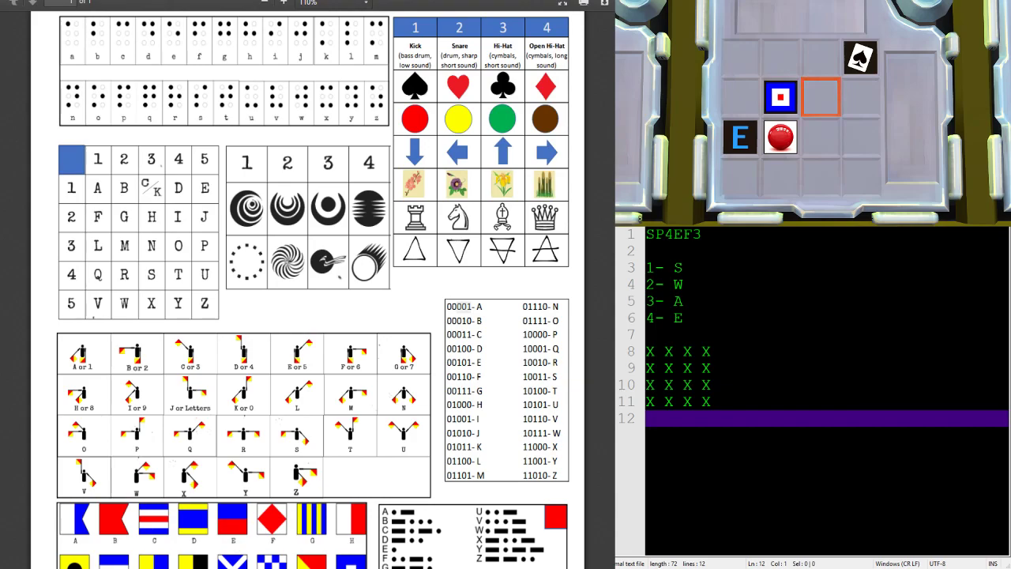
double_click(461, 307)
text(1)
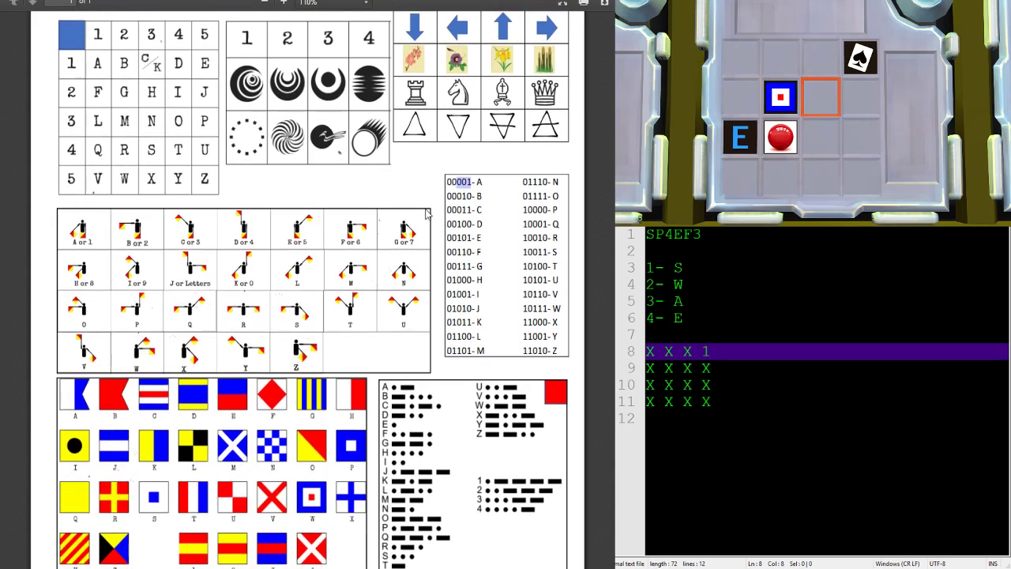
scroll(down, 3)
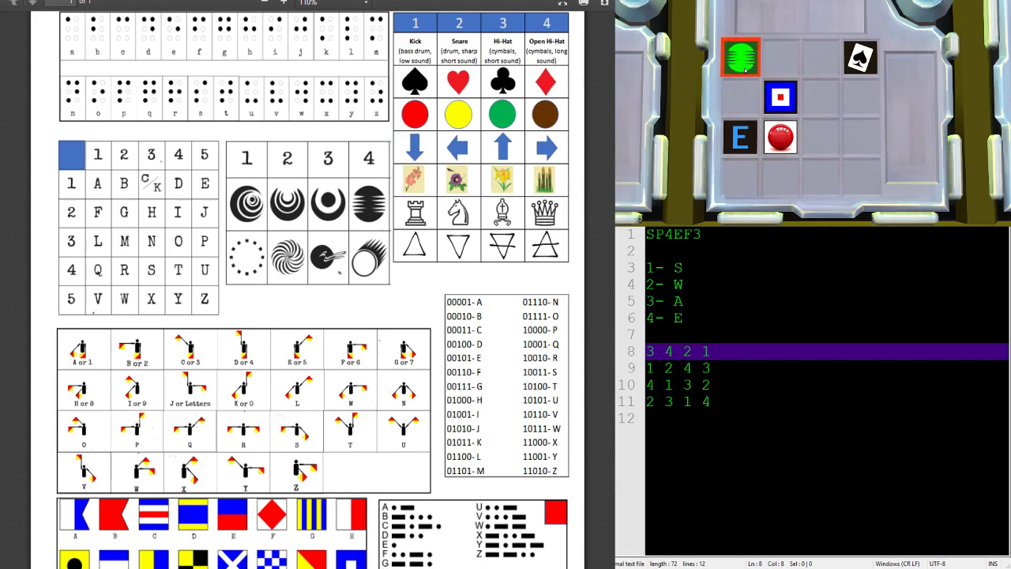
- Switch the top-left cell to the green crescent symbol and confirm it
click(740, 57)
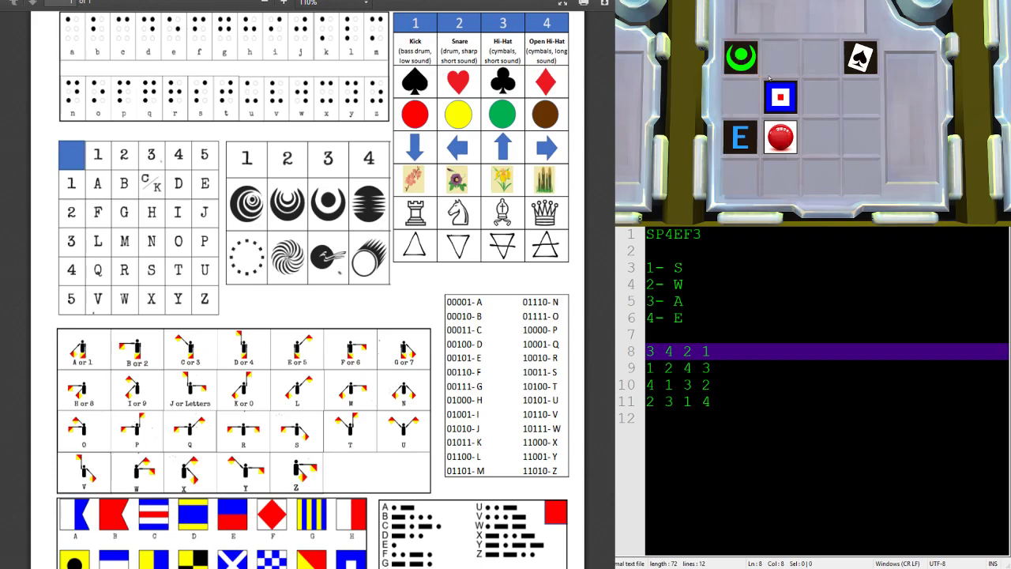
click(741, 55)
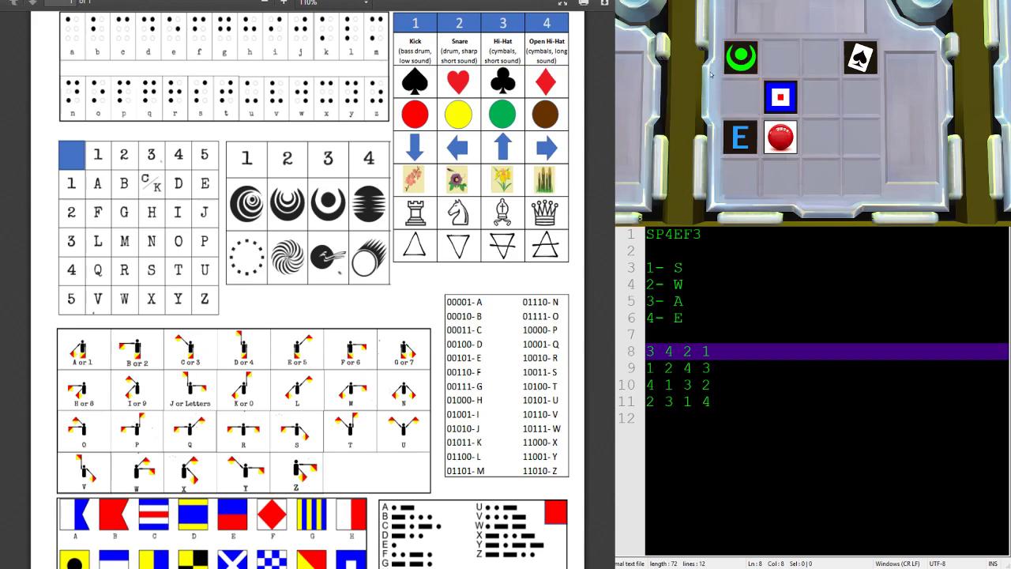
- Give the top row's second cell a right-pointing orange arrow and set the third to 2
click(780, 57)
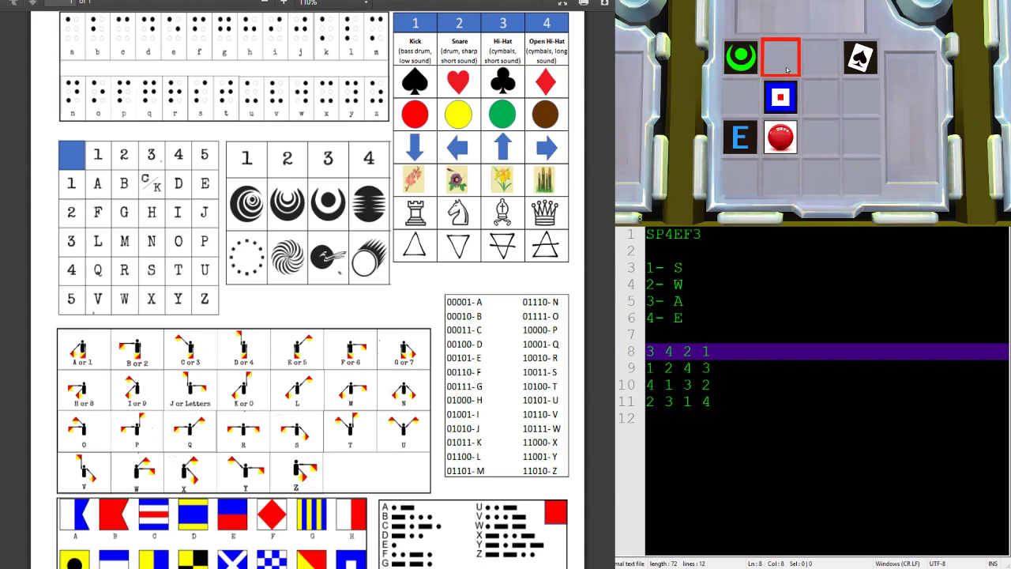
click(781, 57)
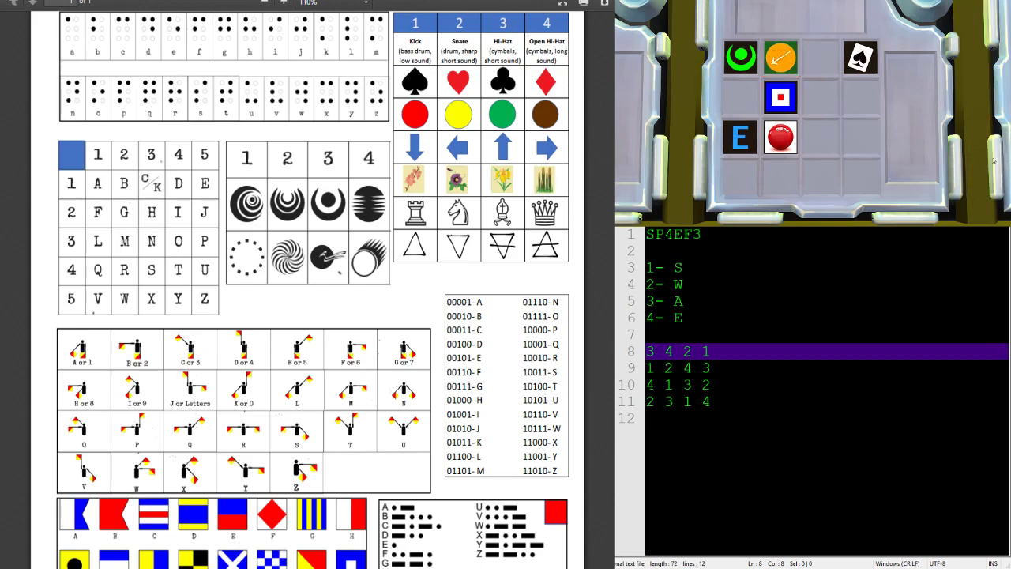
mouse_move(902, 101)
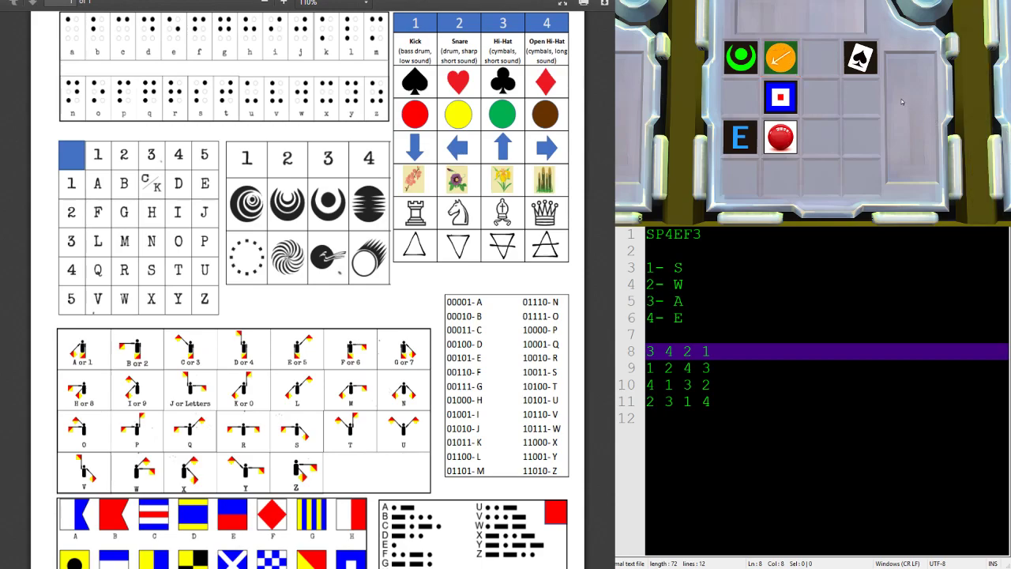
click(780, 57)
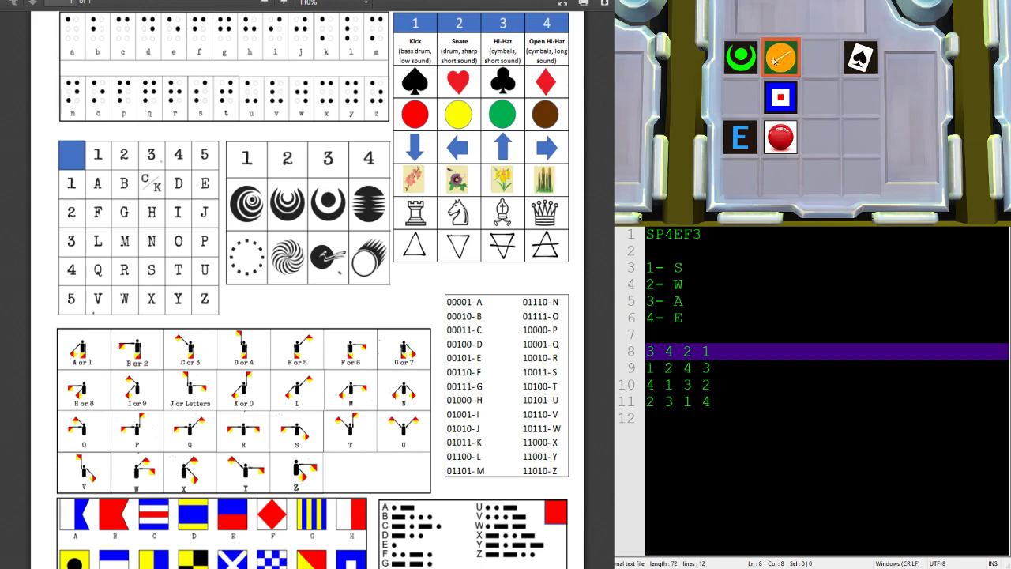
click(780, 57)
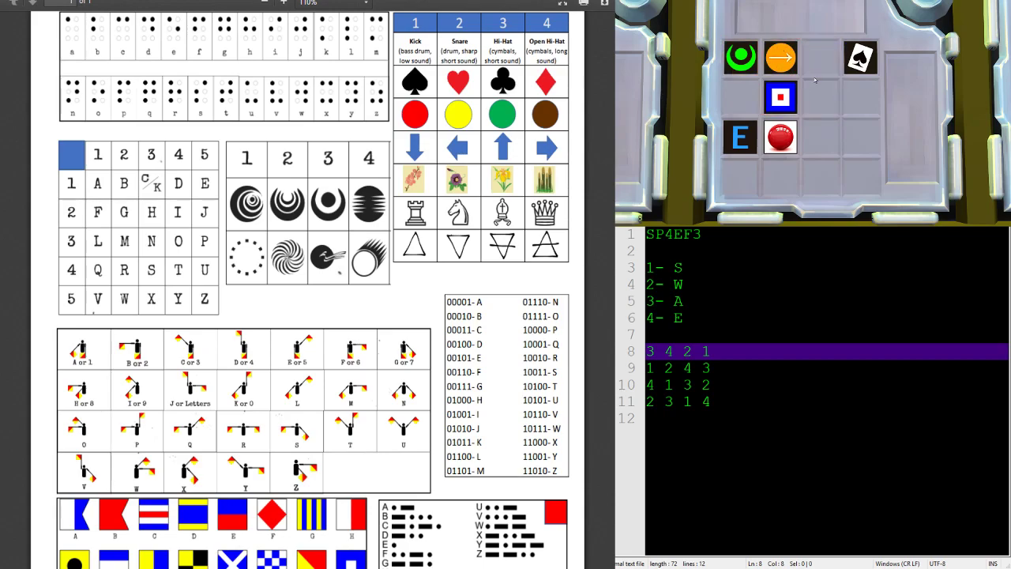
click(820, 57)
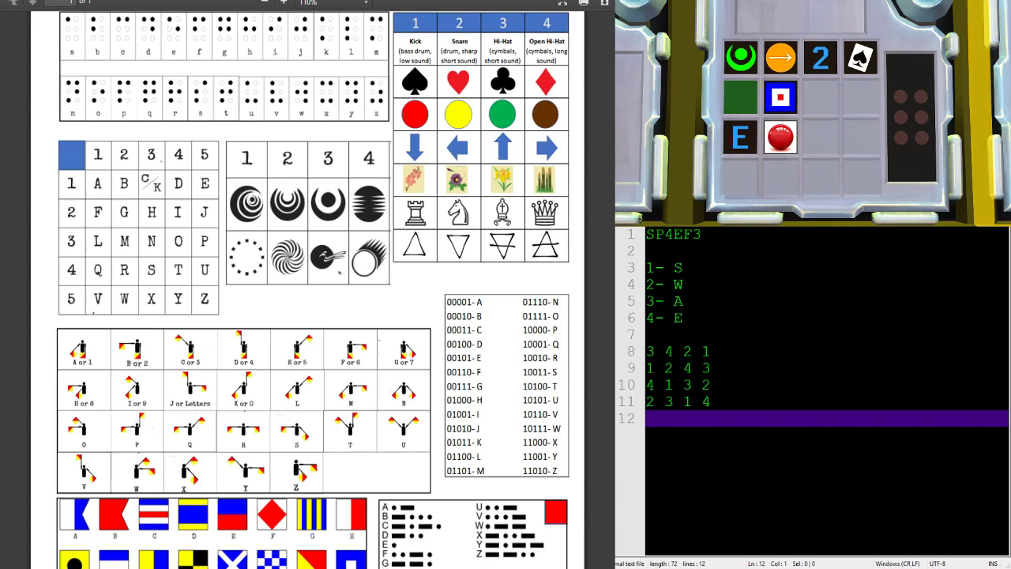
- Light the braille dots forming the red S pattern in row two's first cell
text(I)
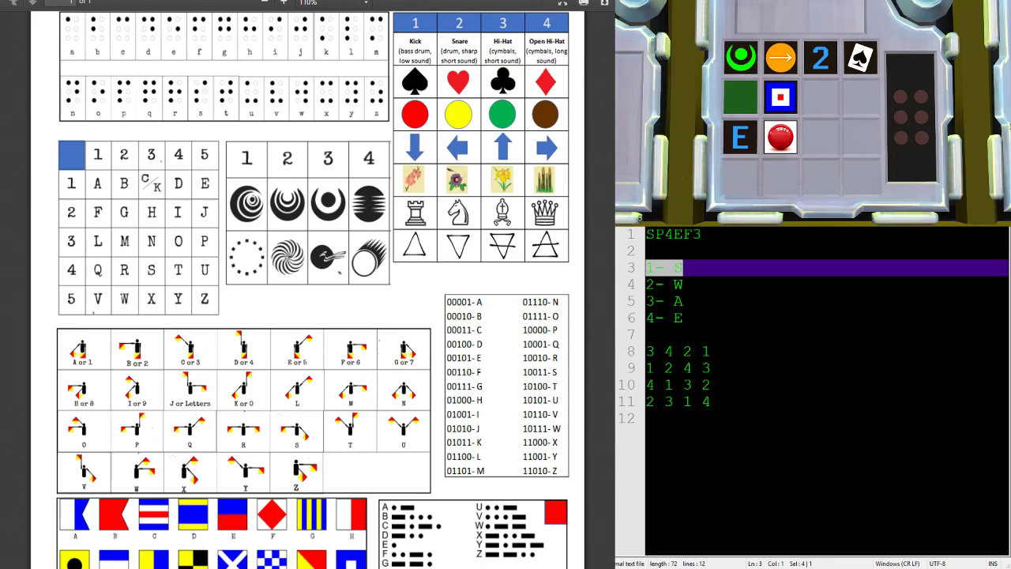
click(921, 97)
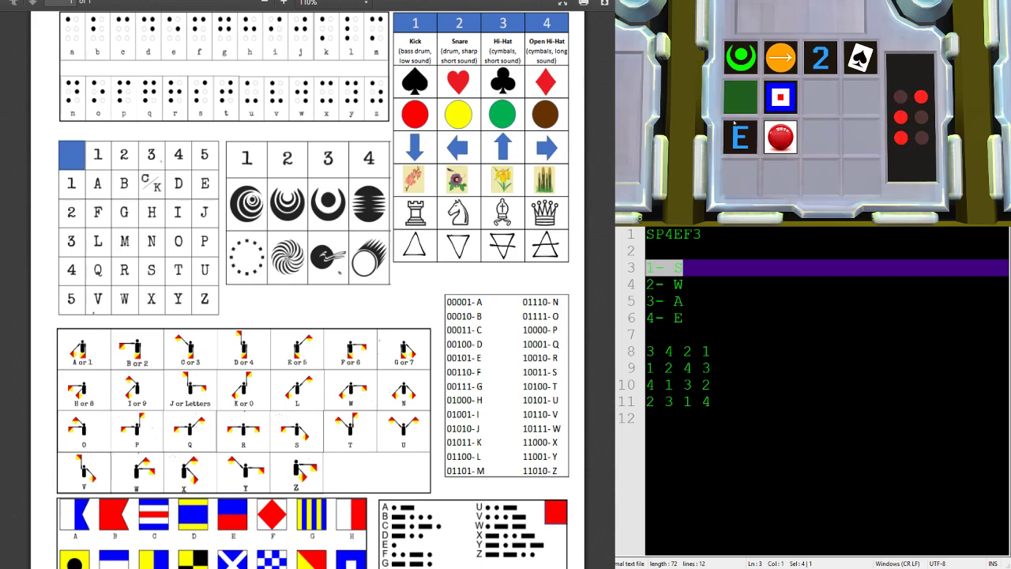
click(741, 97)
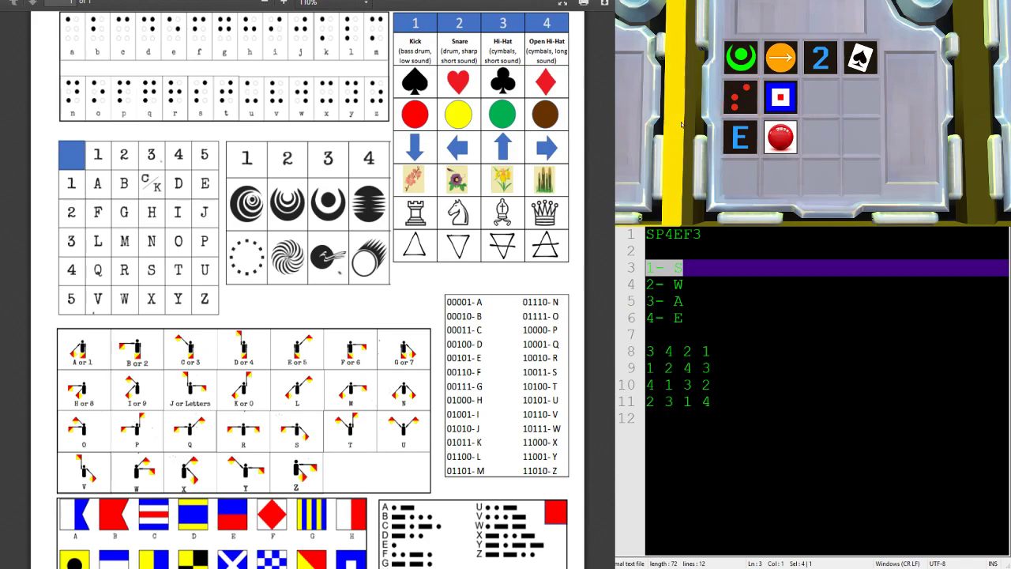
- Move from row two's finished first cell to its empty third cell to begin entry
click(740, 97)
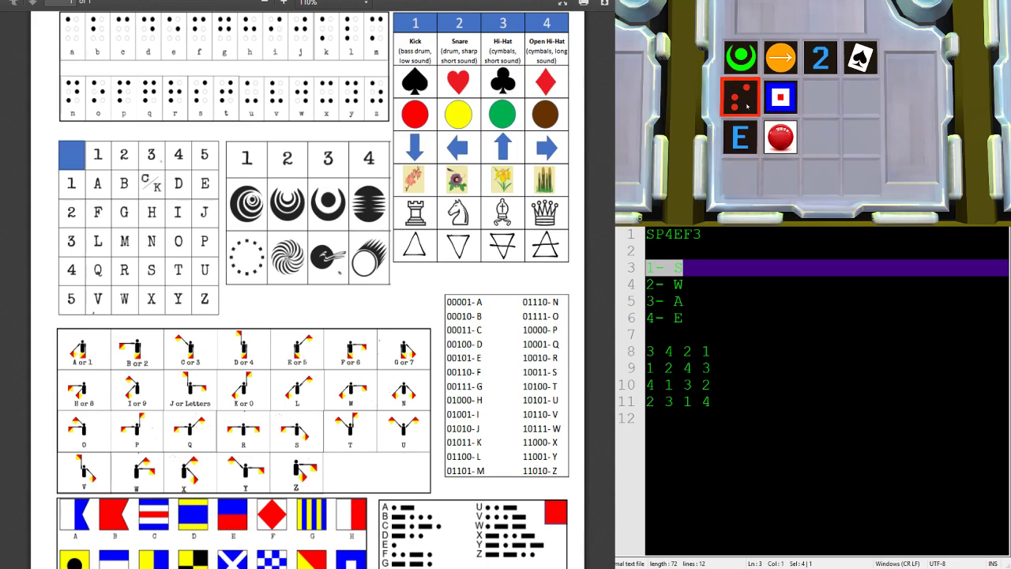
click(780, 96)
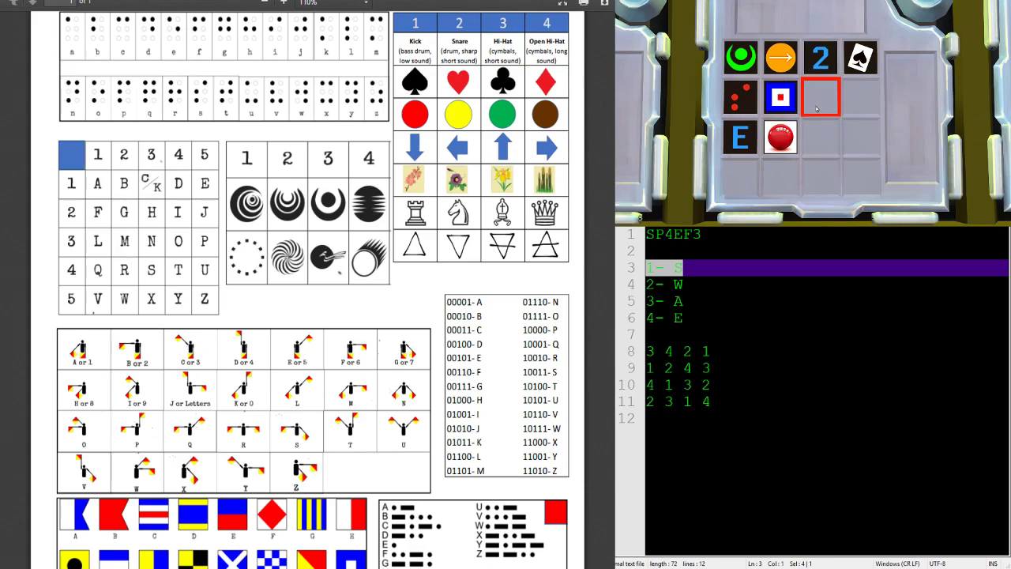
click(820, 98)
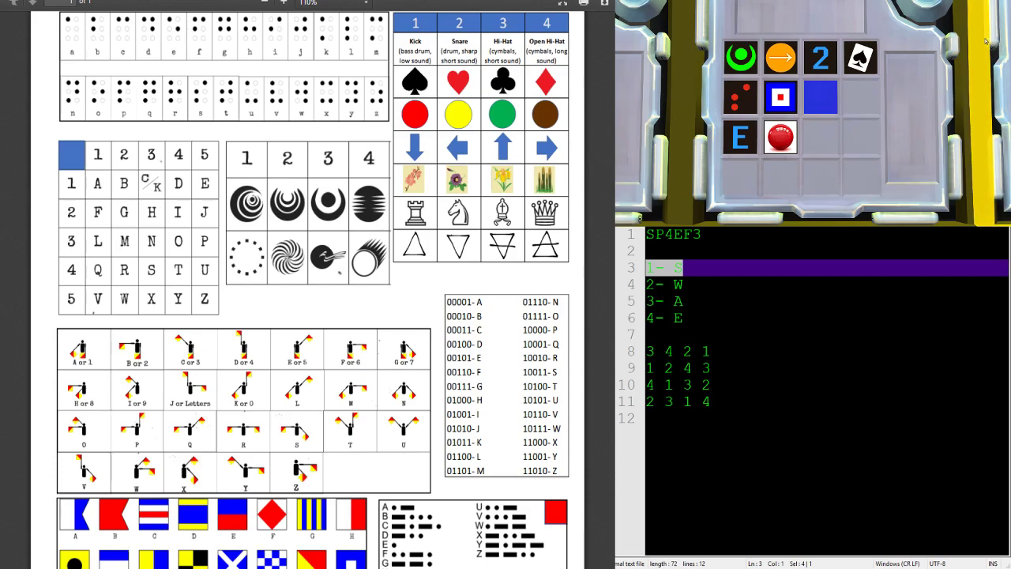
- Submit an encoded value for row two's third cell, turning it plain black
click(821, 96)
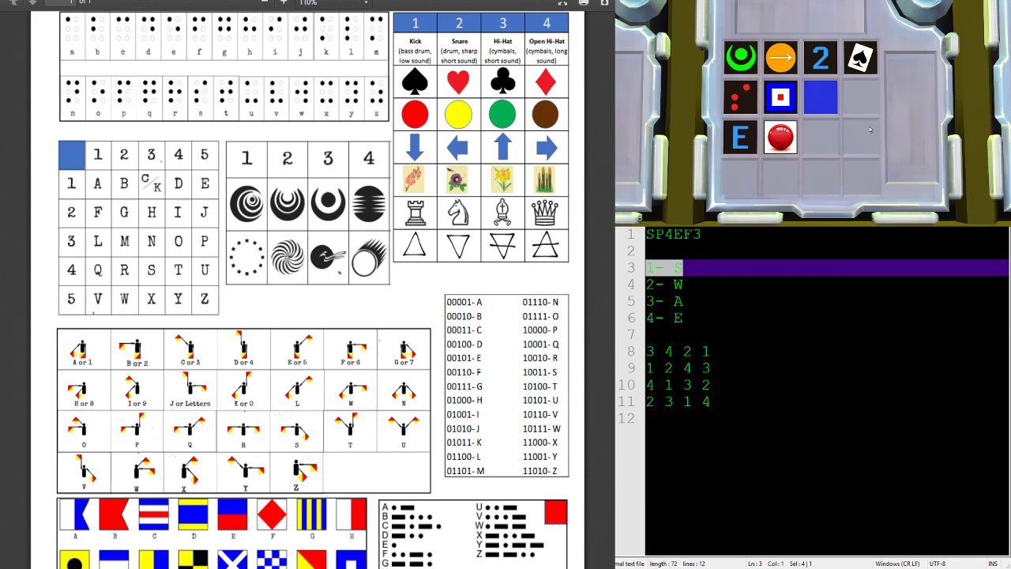
click(821, 97)
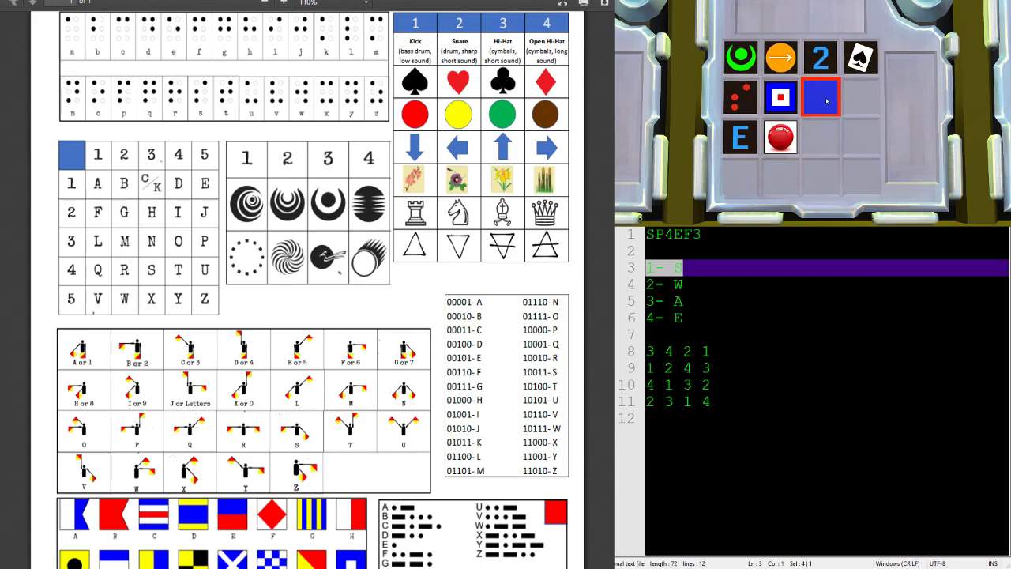
click(821, 98)
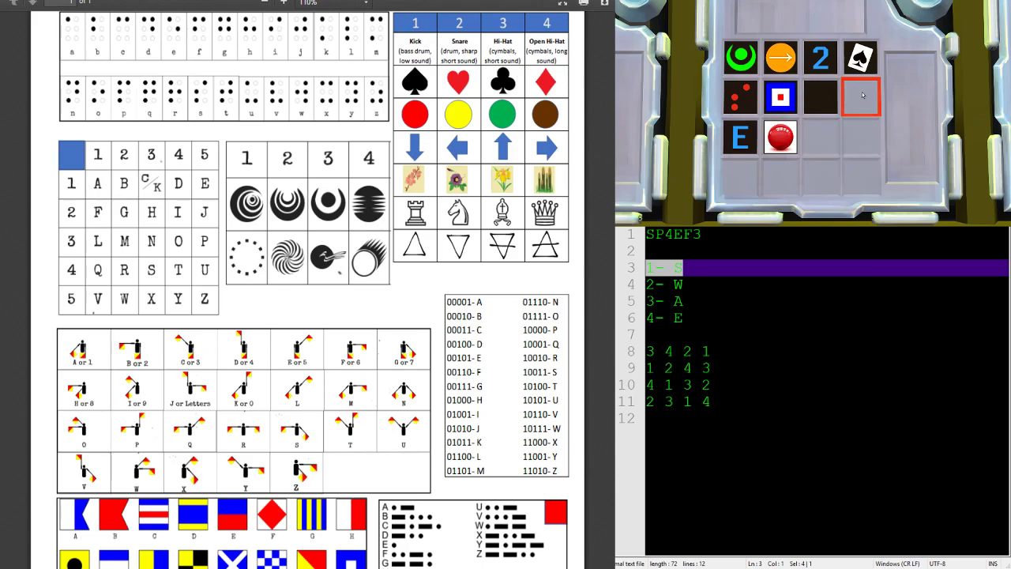
- Cycle row two's last cell to a yellow circle
click(860, 96)
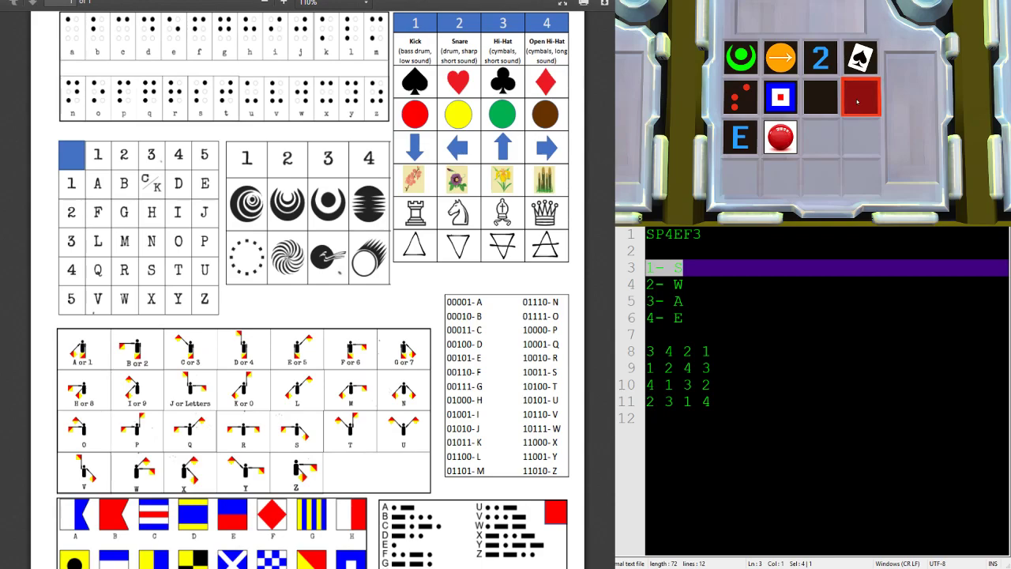
click(860, 96)
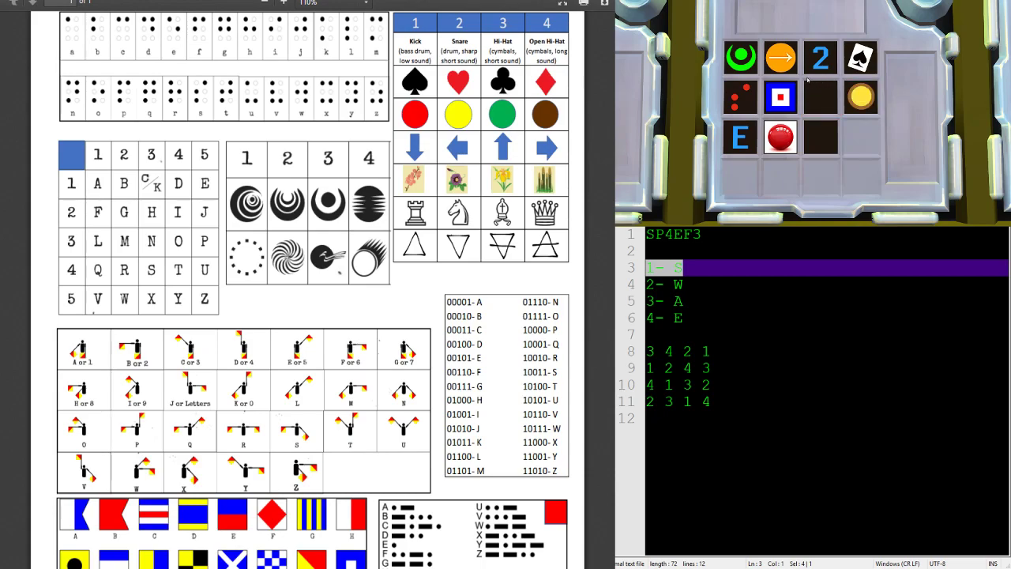
- Settle row two's last cell on the brown ring
click(862, 96)
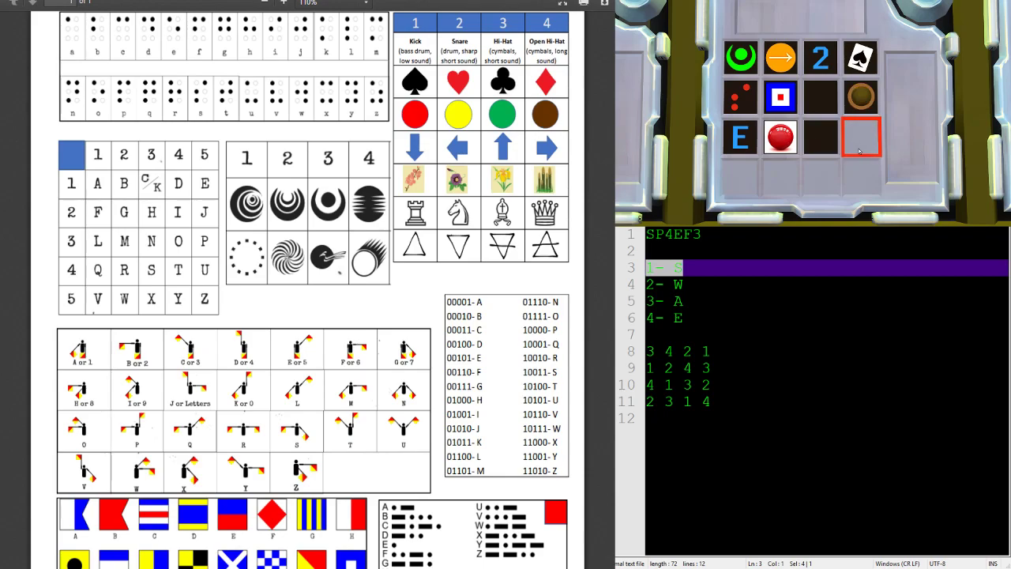
- Enter the green digital-display value in row three's last cell
click(861, 137)
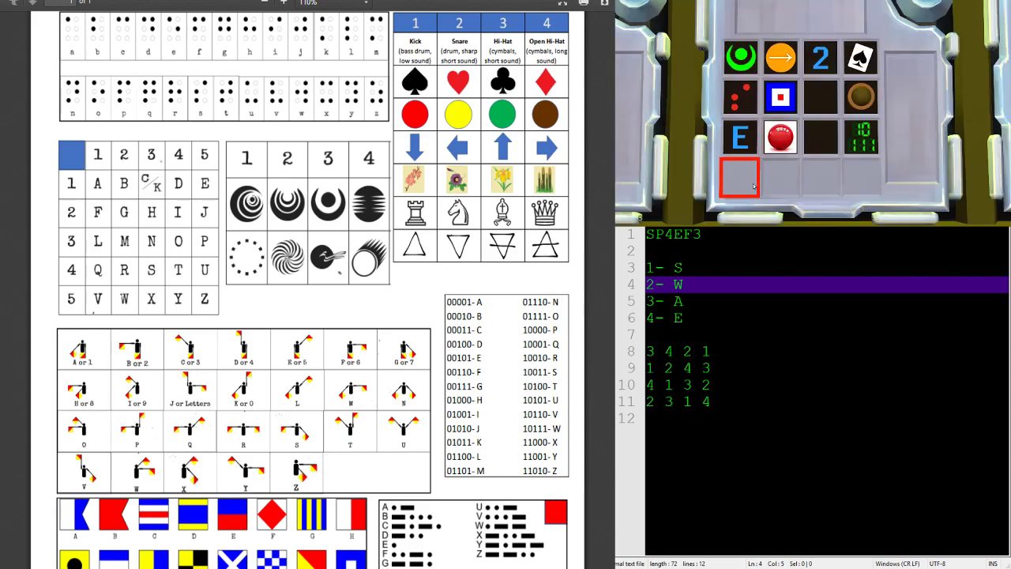
- Fill the Kudosudoku bottom row with the flower, triangle and remaining symbols until solved
click(739, 178)
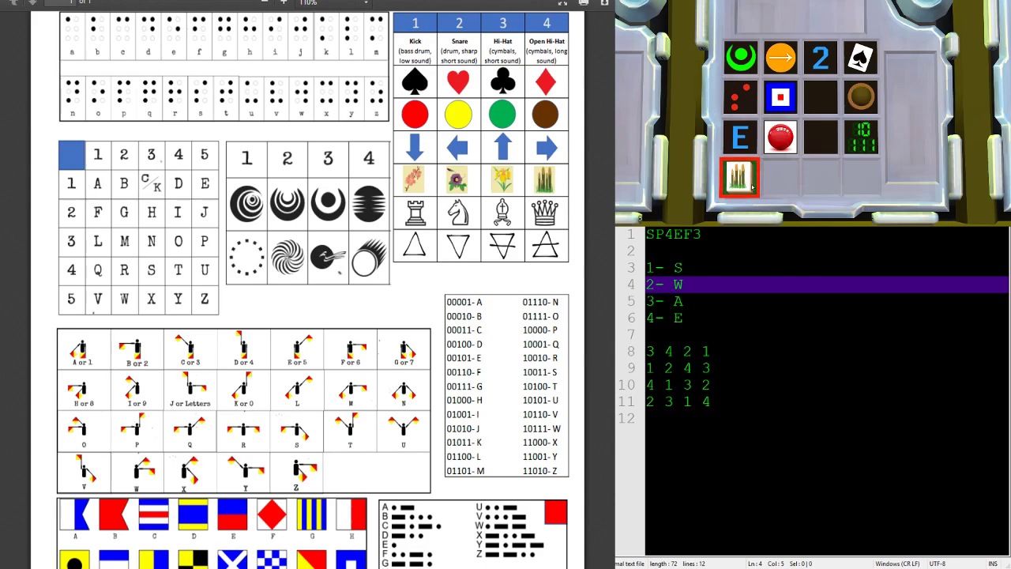
click(781, 178)
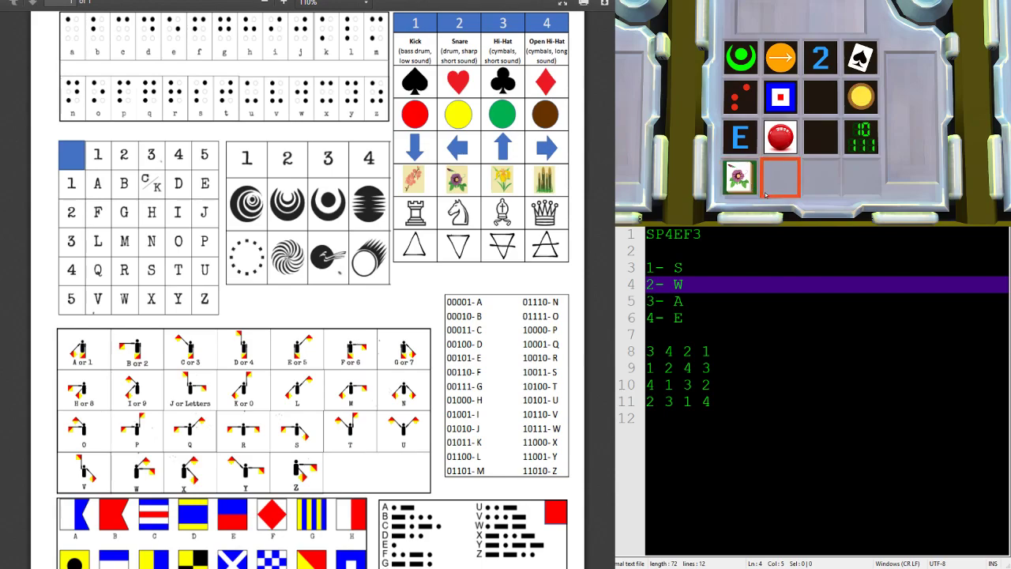
click(781, 177)
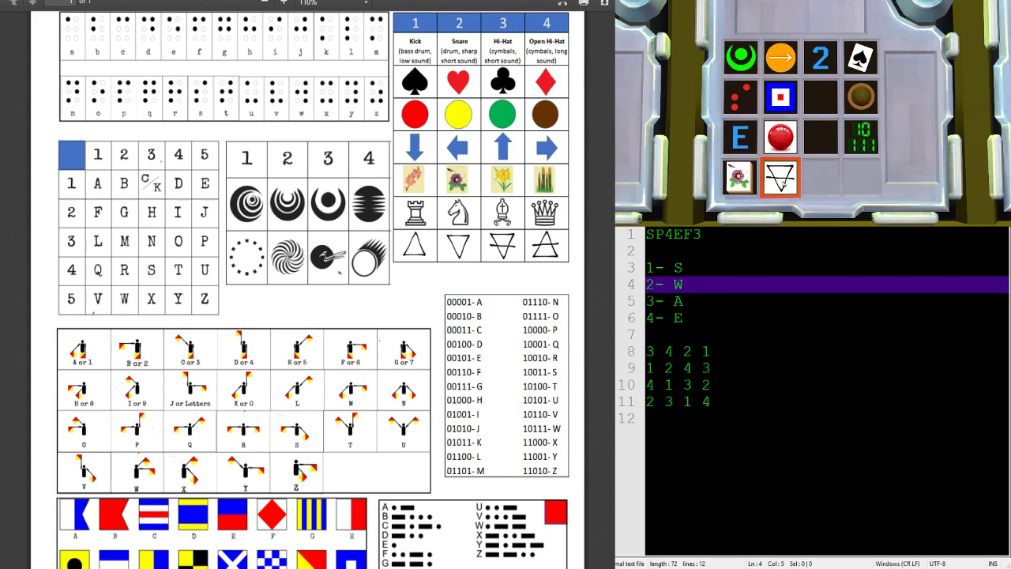
click(780, 178)
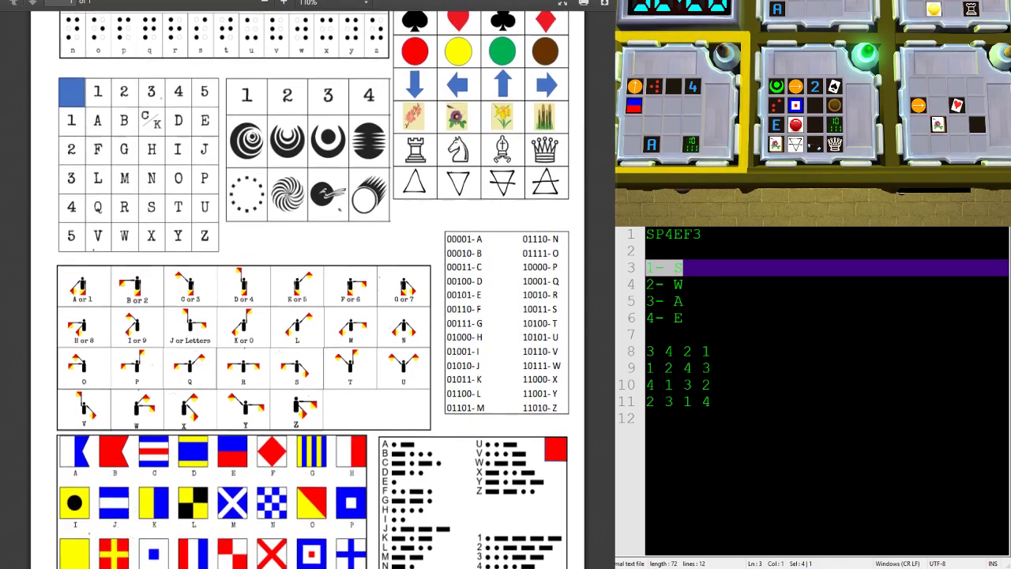
scroll(down, 3)
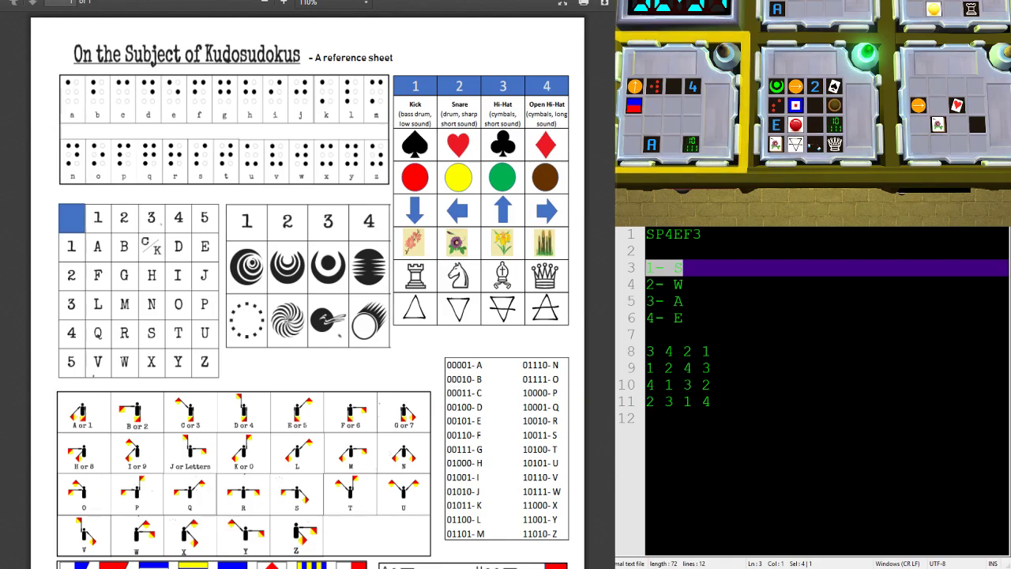
scroll(down, 3)
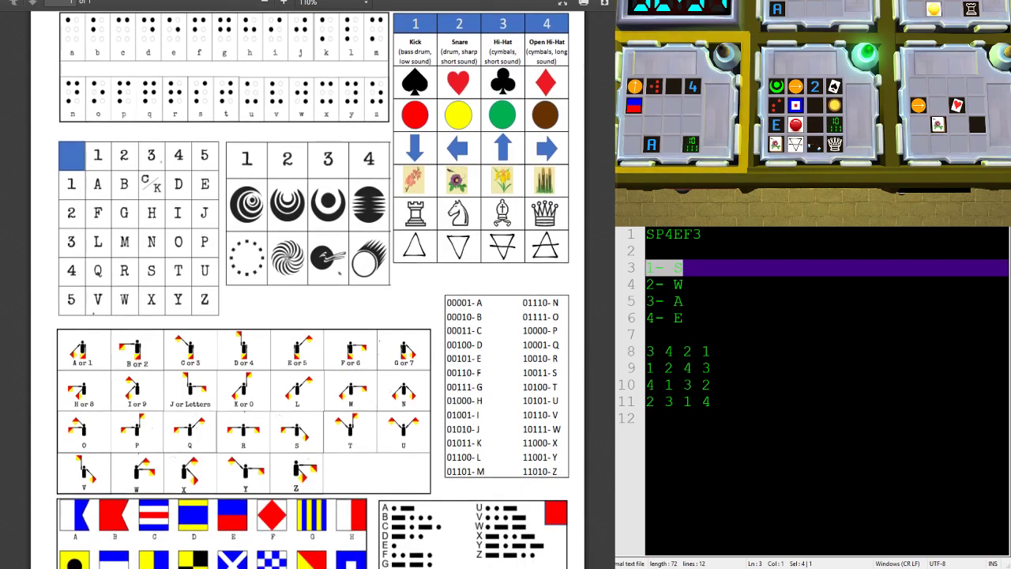
scroll(down, 3)
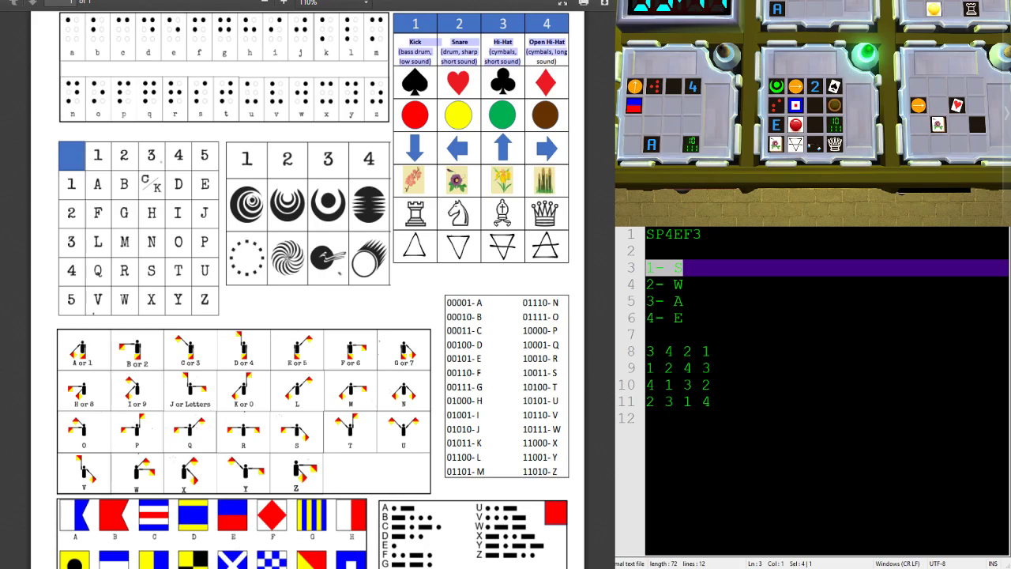
- Back out of the solved Kudosudoku to view the whole bomb with its timer
click(711, 423)
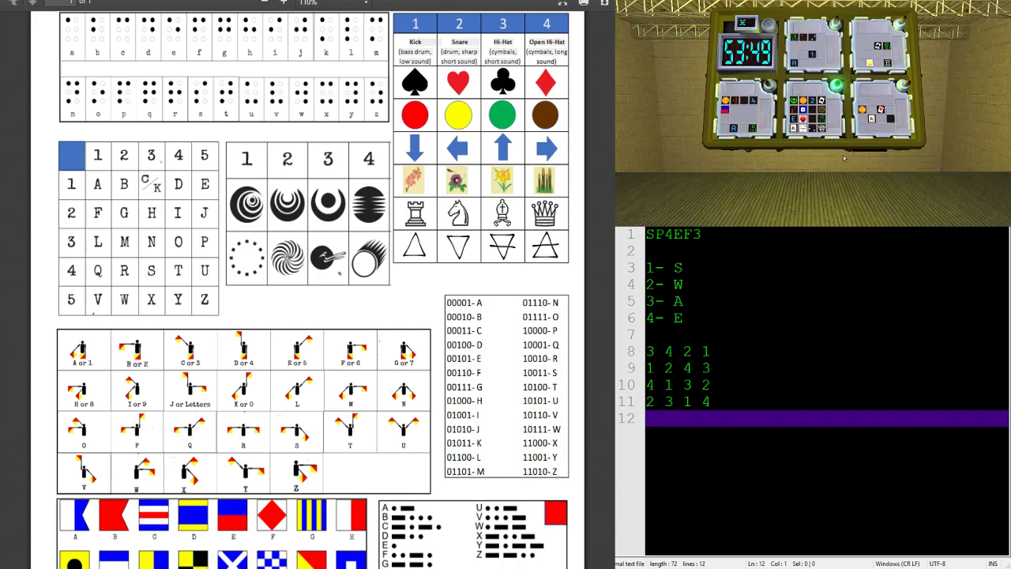
click(881, 111)
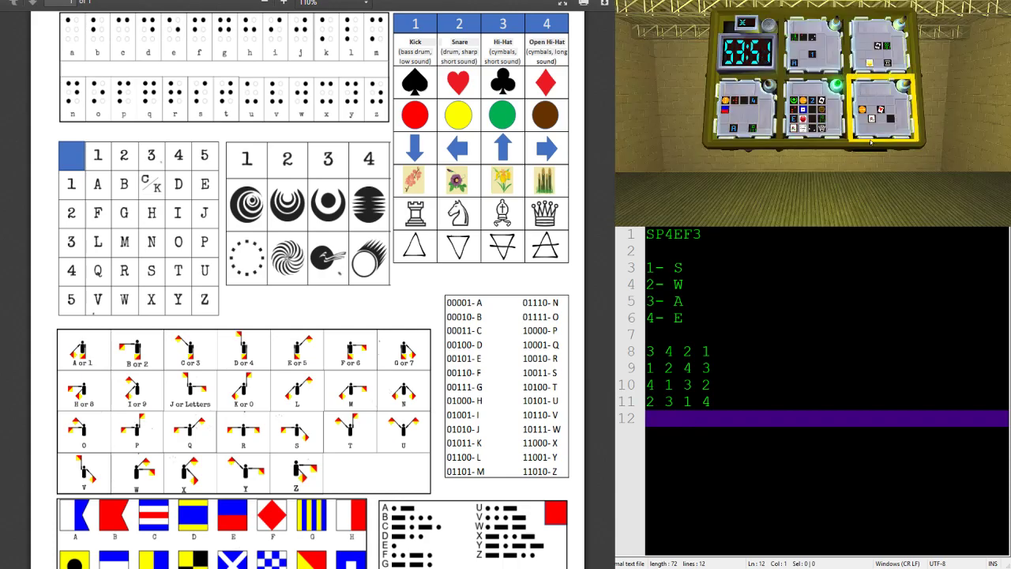